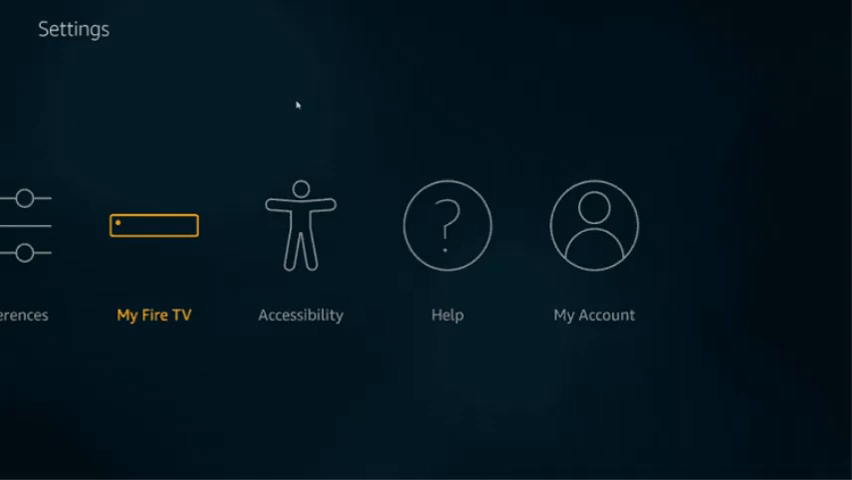
Go into My Fire TV and choose Developer options from its settings list.
click(152, 224)
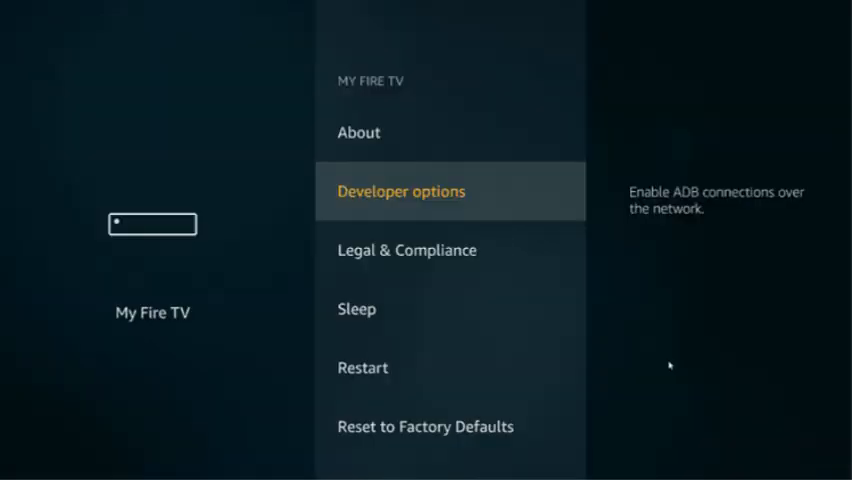
click(400, 192)
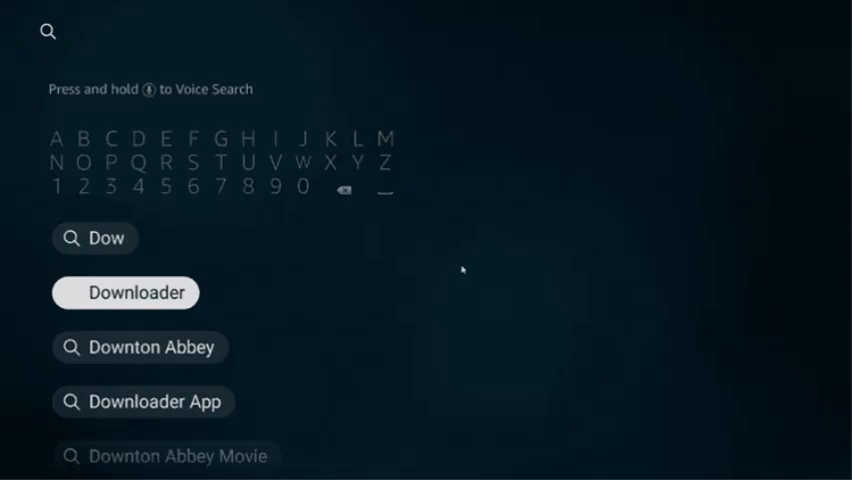
Find Downloader in the store search results and reach its app page.
click(124, 292)
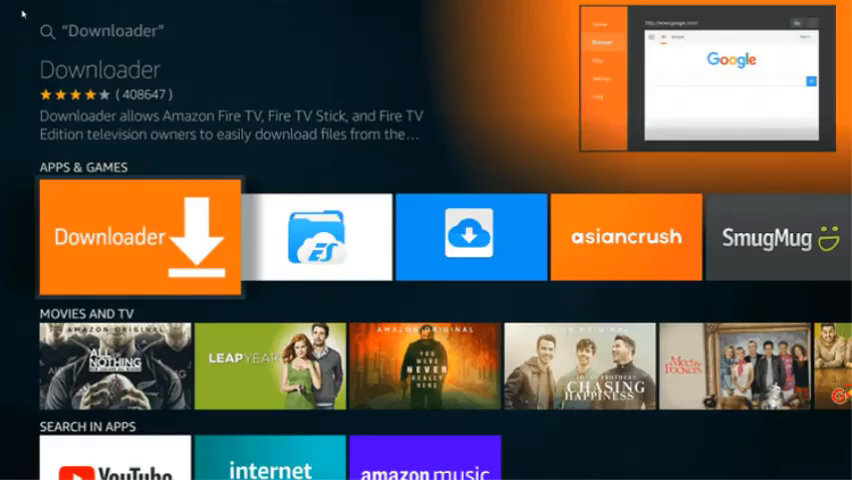
click(140, 236)
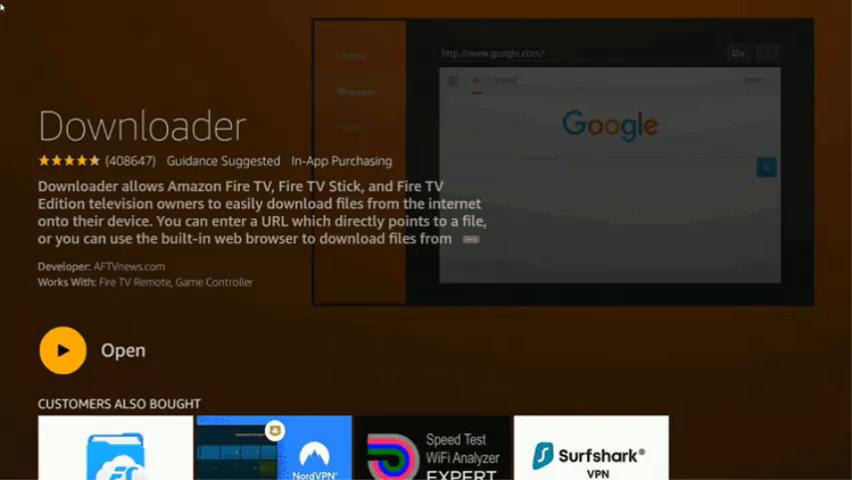
Launch Downloader, dismiss the Quick Start Guide, and start downloading the file from the entered URL.
click(64, 350)
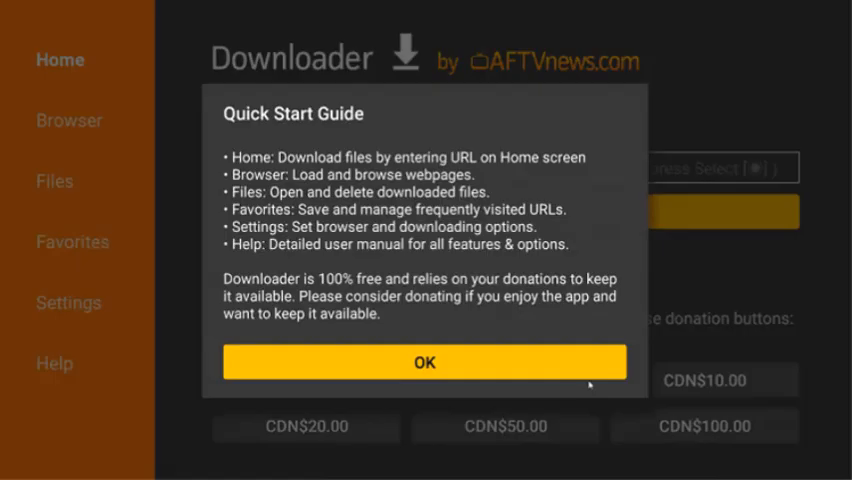
click(424, 362)
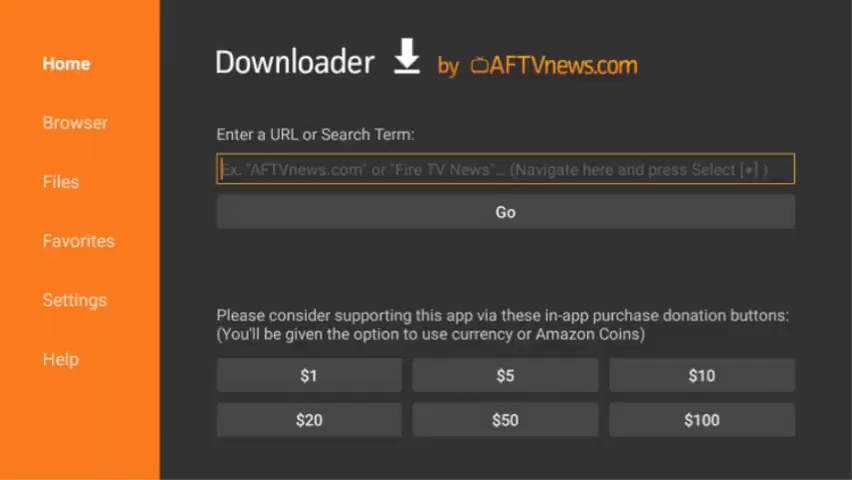
click(504, 168)
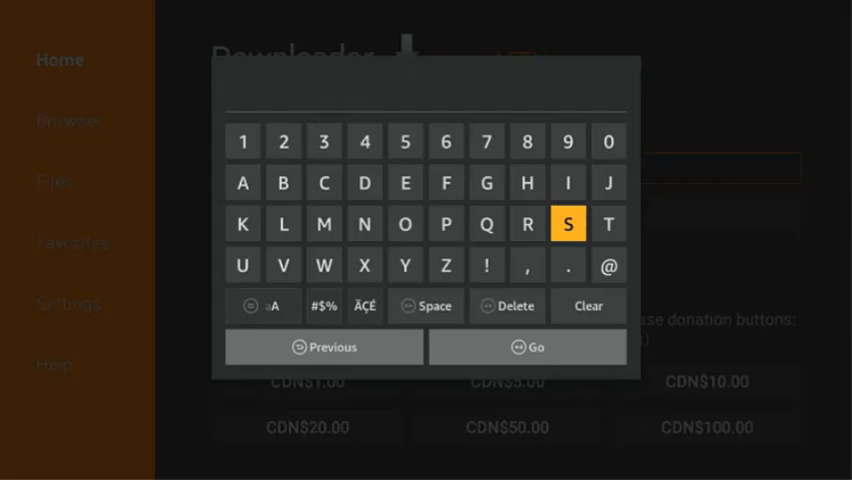
click(526, 348)
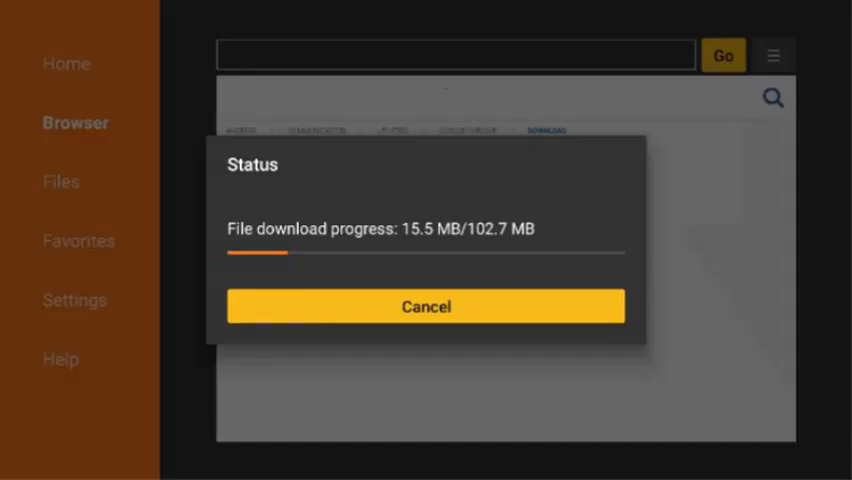